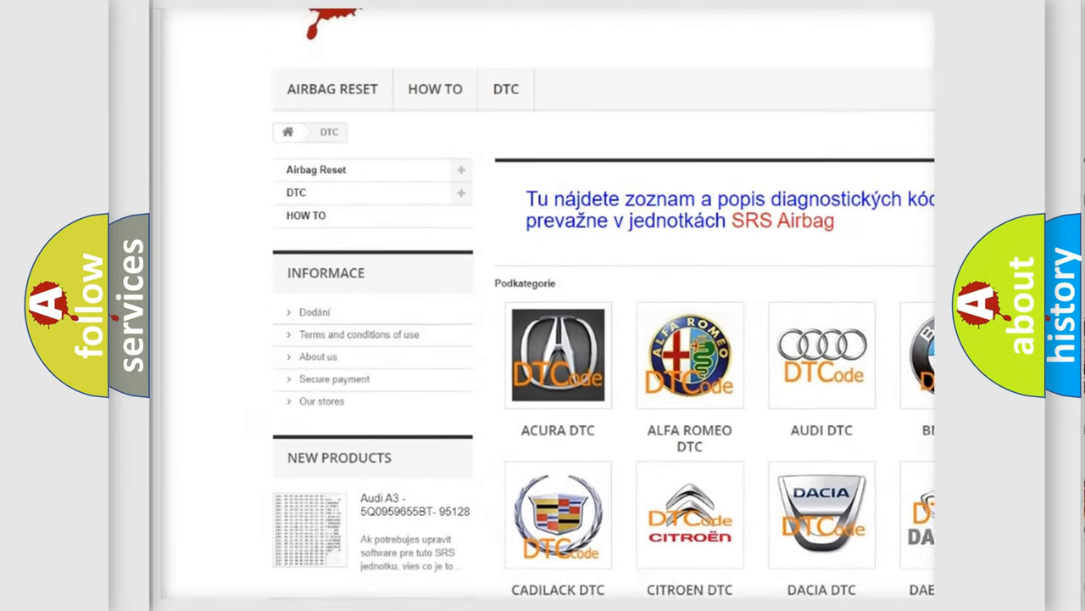
scroll(down, 3)
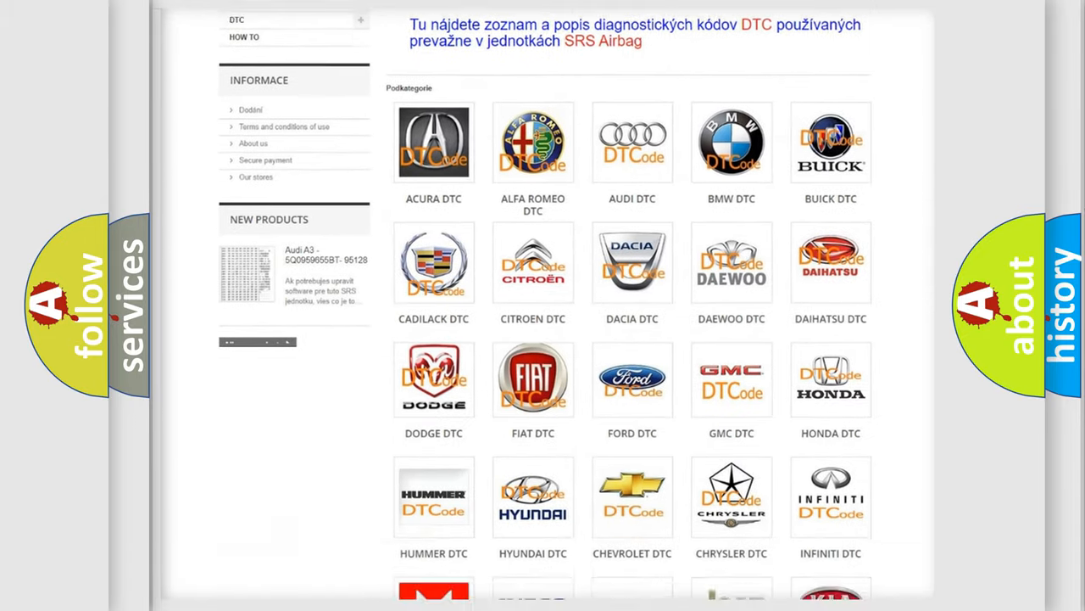
scroll(down, 3)
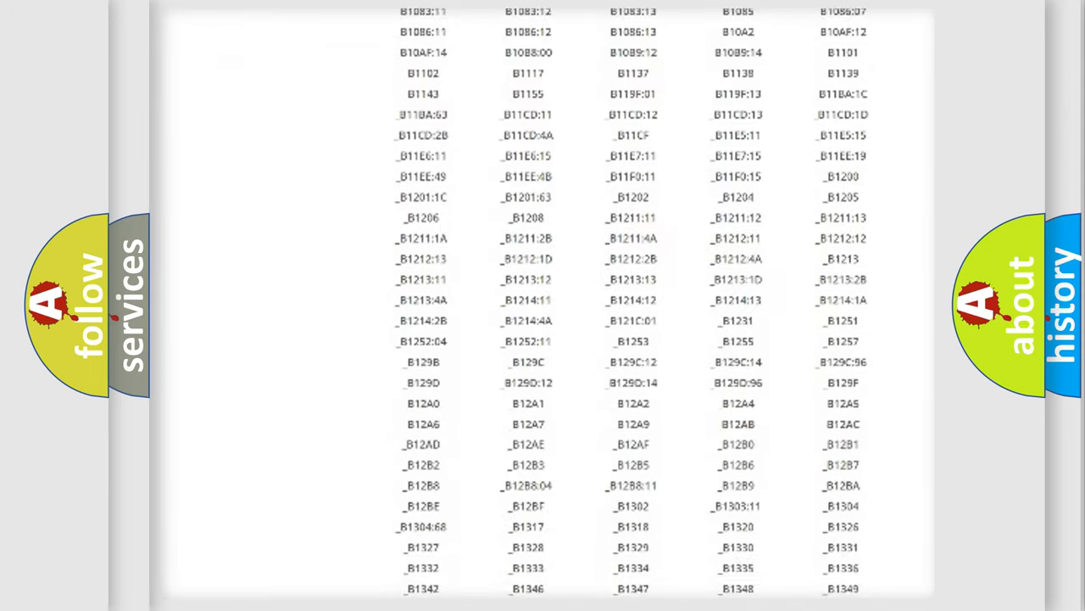
scroll(down, 3)
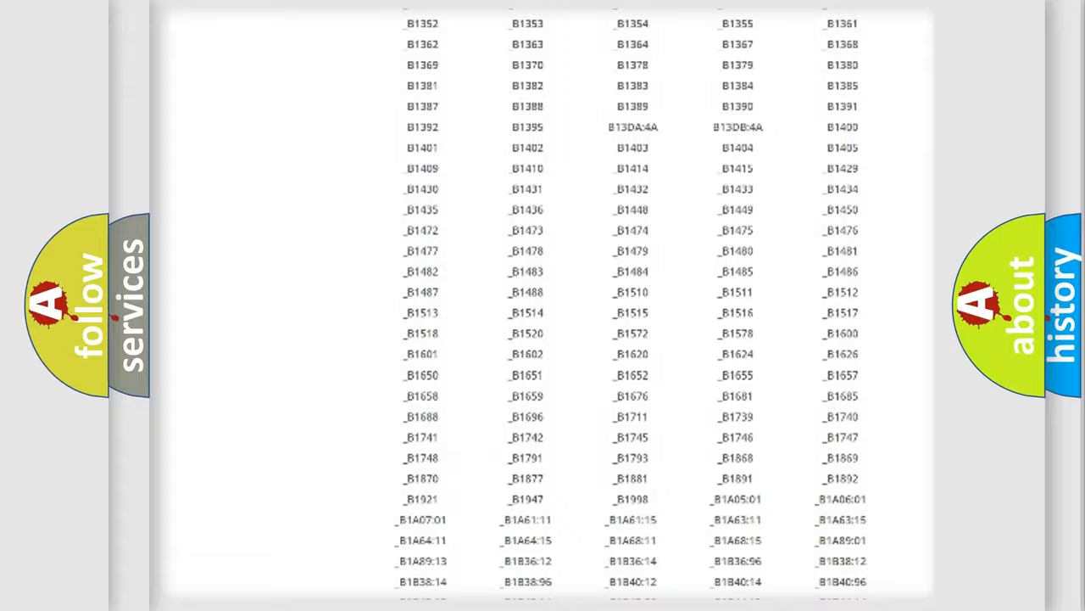